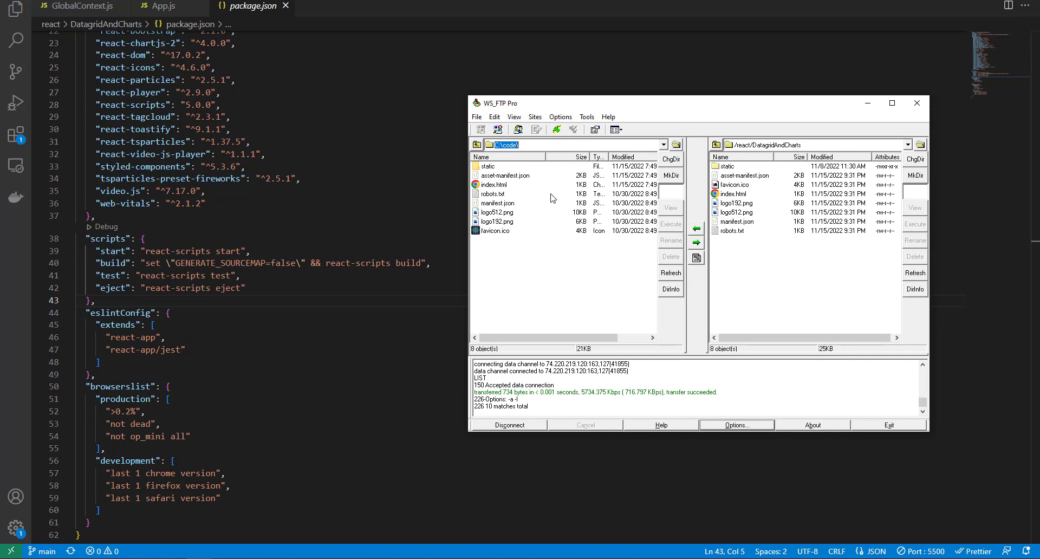
mouse_move(559, 197)
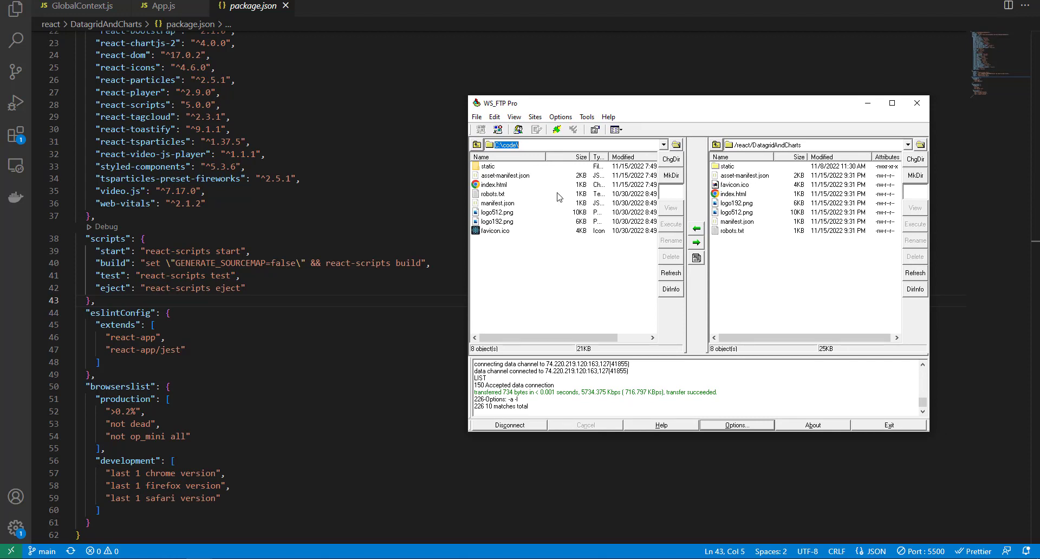
mouse_move(715, 182)
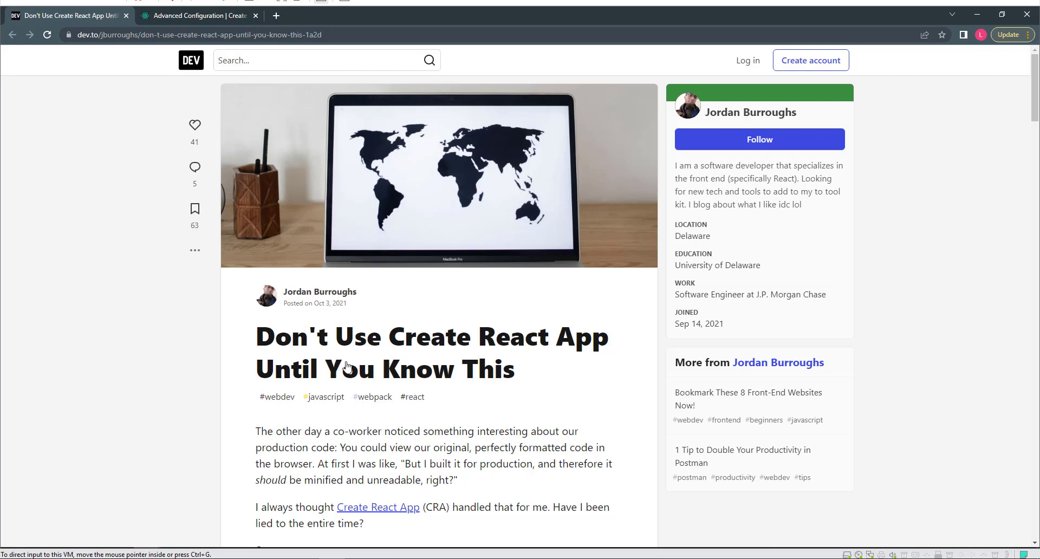
mouse_move(339, 342)
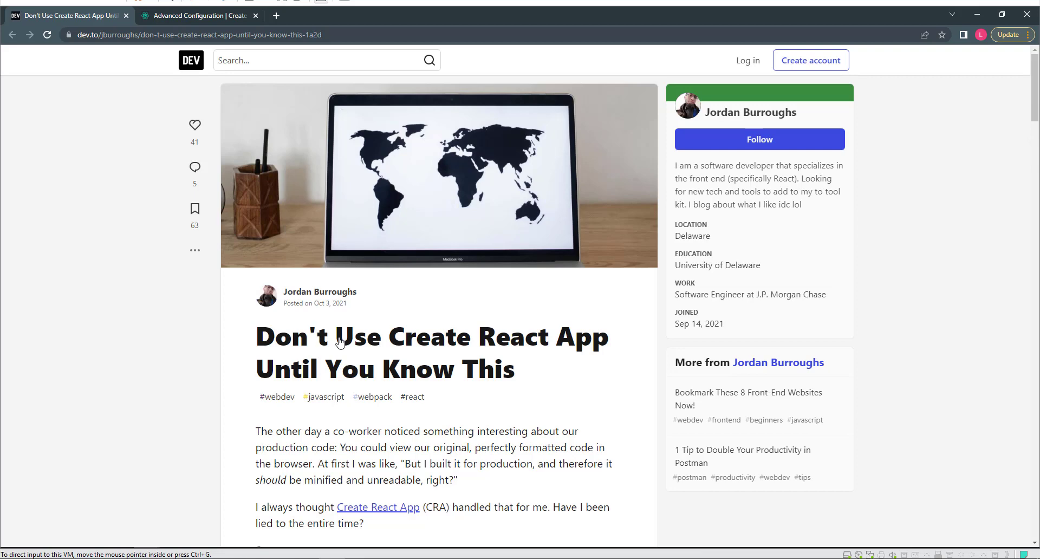
mouse_move(335, 460)
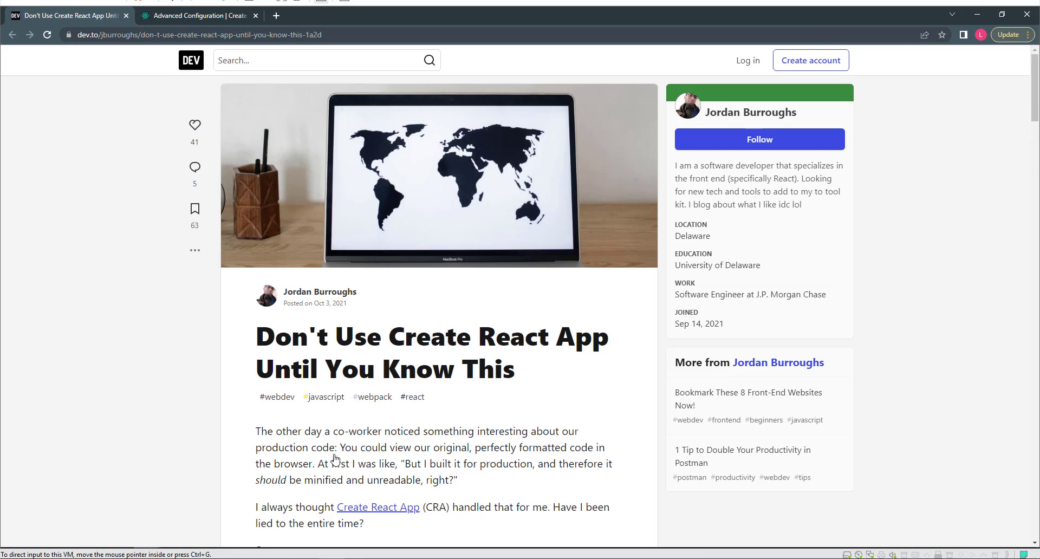
mouse_move(311, 442)
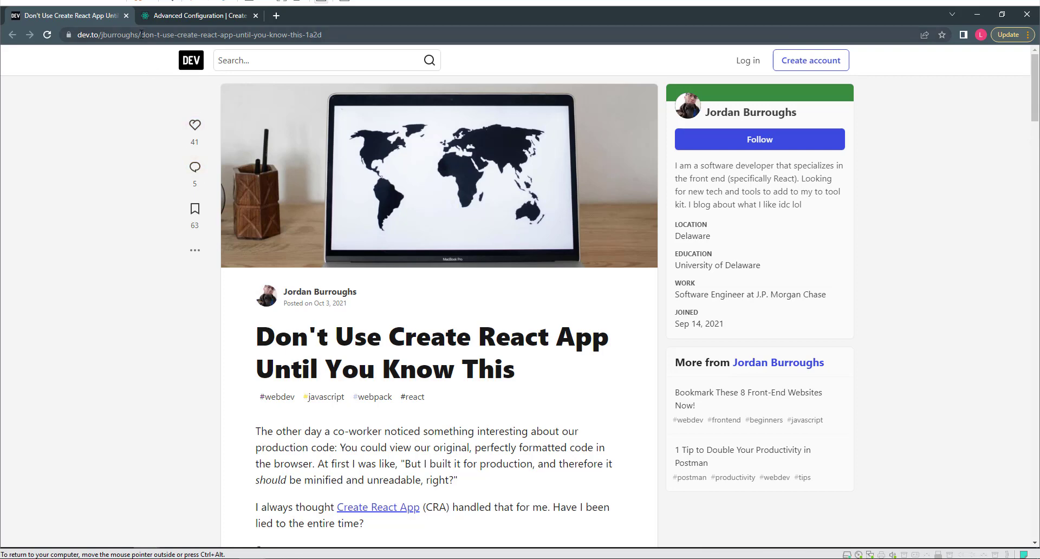
- Select the article's address and scroll to the 'What are source maps?' introduction
click(193, 35)
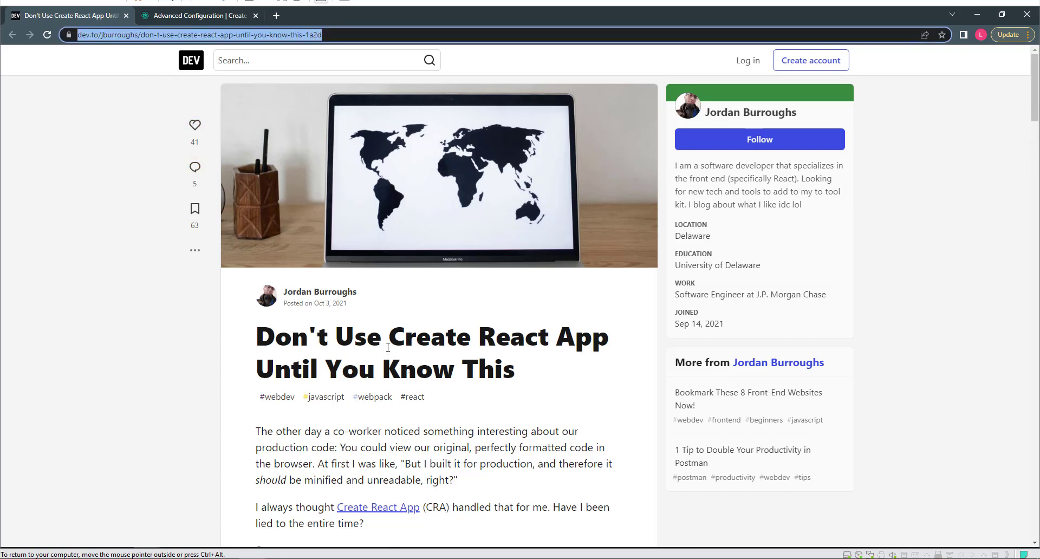
scroll(down, 3)
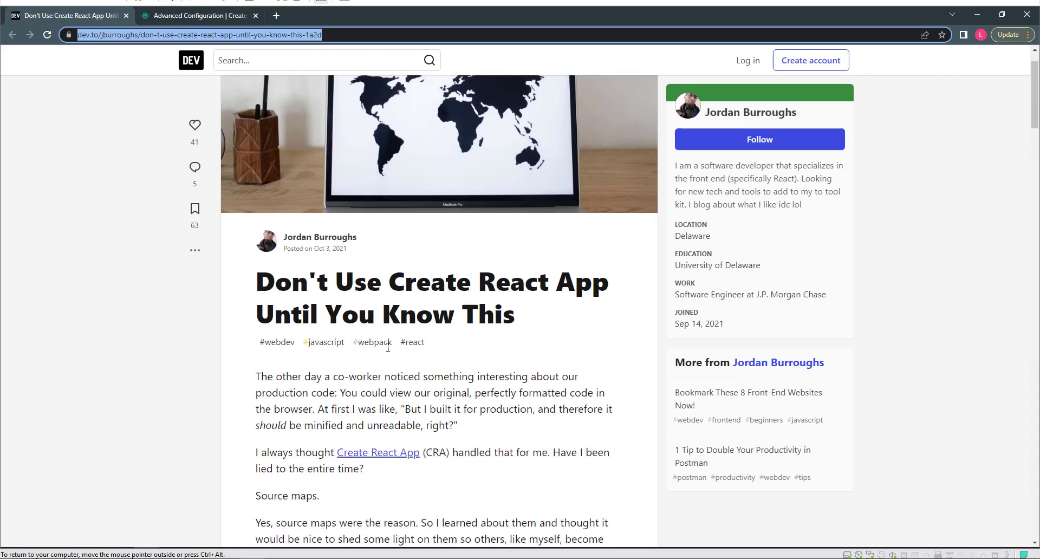
scroll(down, 3)
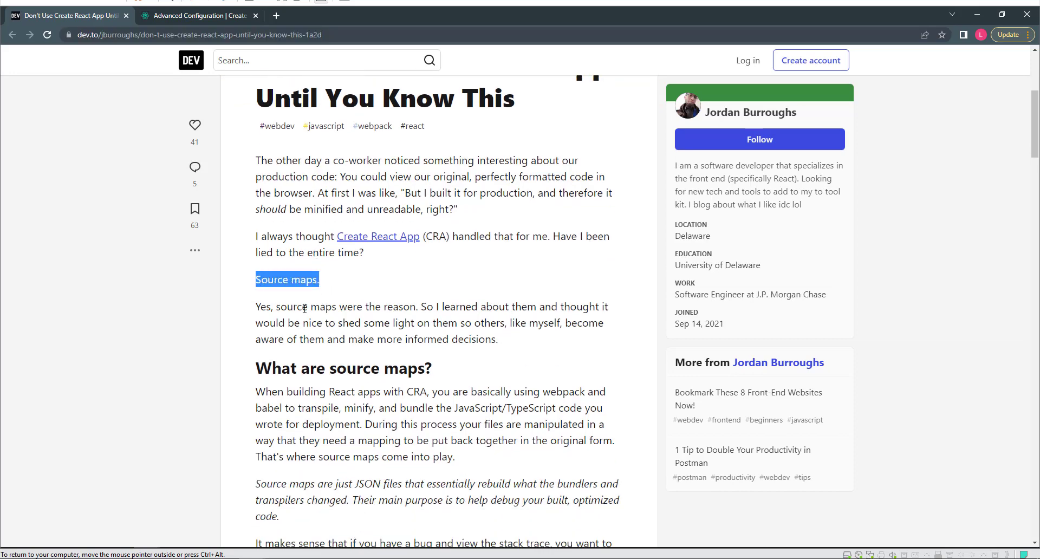
- Scroll through the 'Should I Generate The Source Maps?' pros and cons down to the Conclusion
scroll(down, 3)
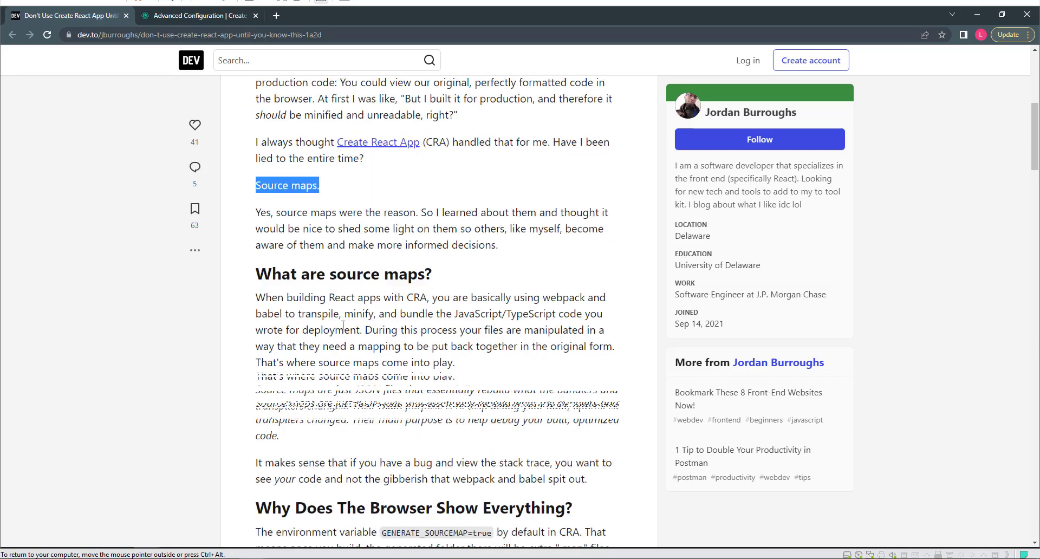
scroll(down, 3)
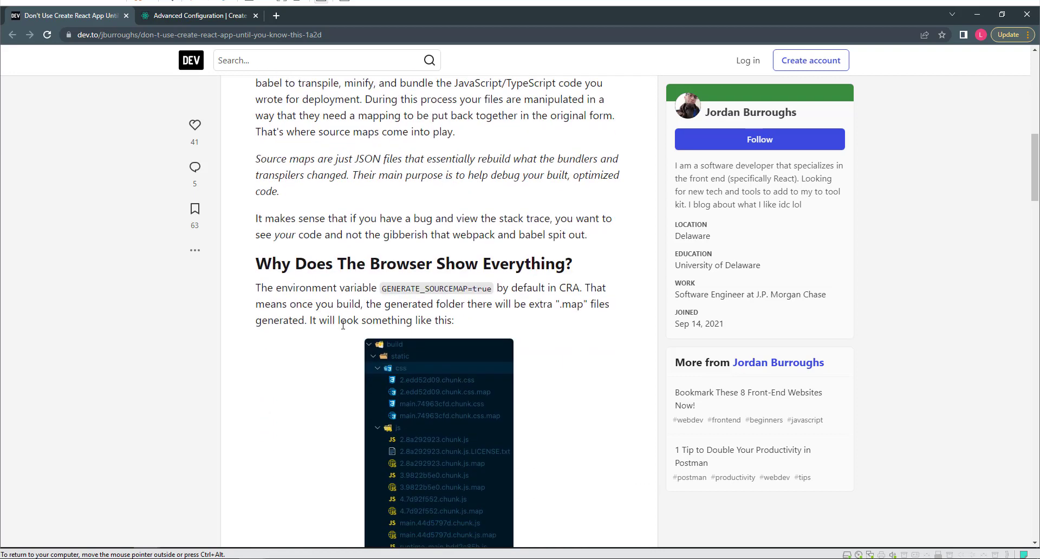
scroll(down, 3)
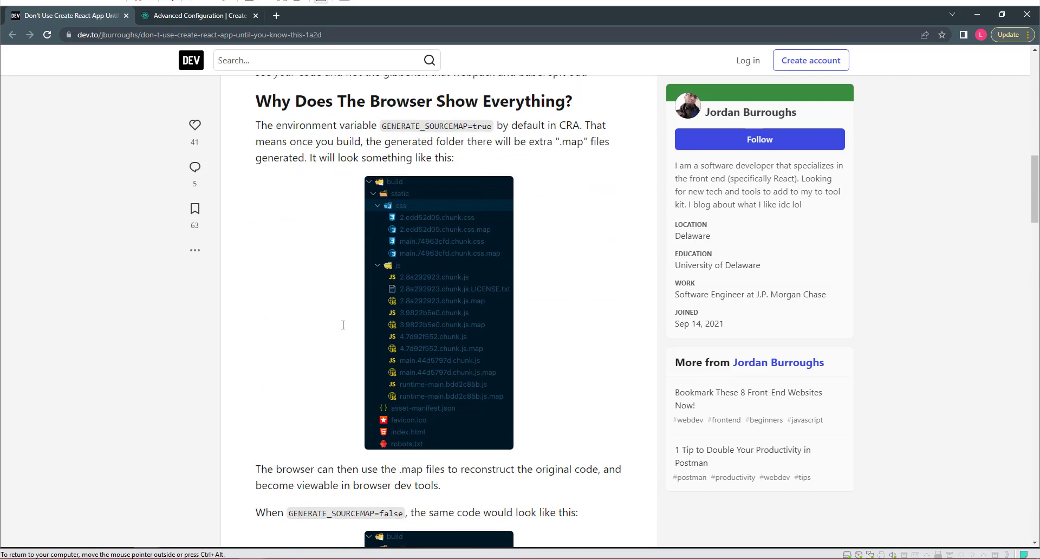
scroll(down, 3)
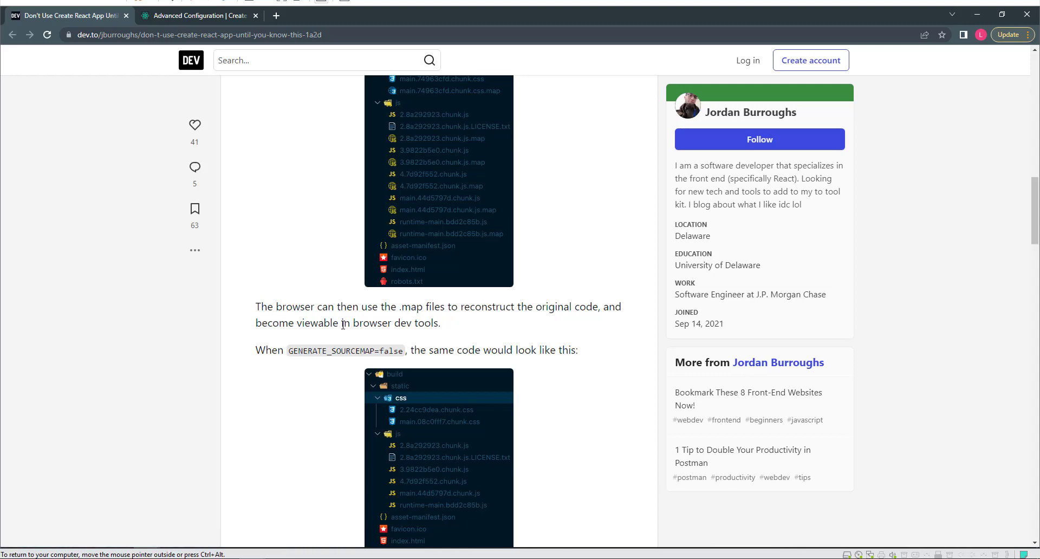
scroll(down, 3)
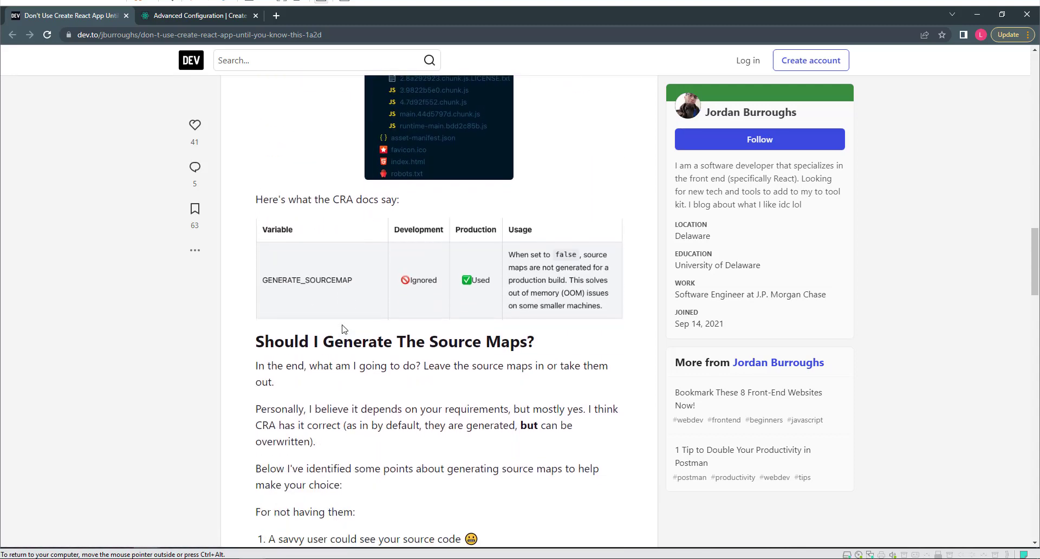
scroll(down, 3)
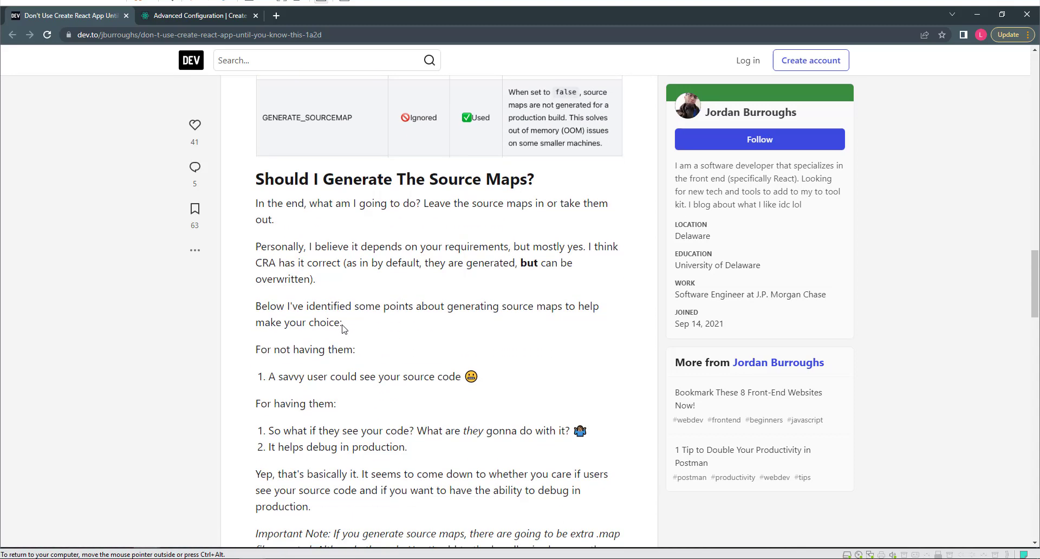
scroll(down, 3)
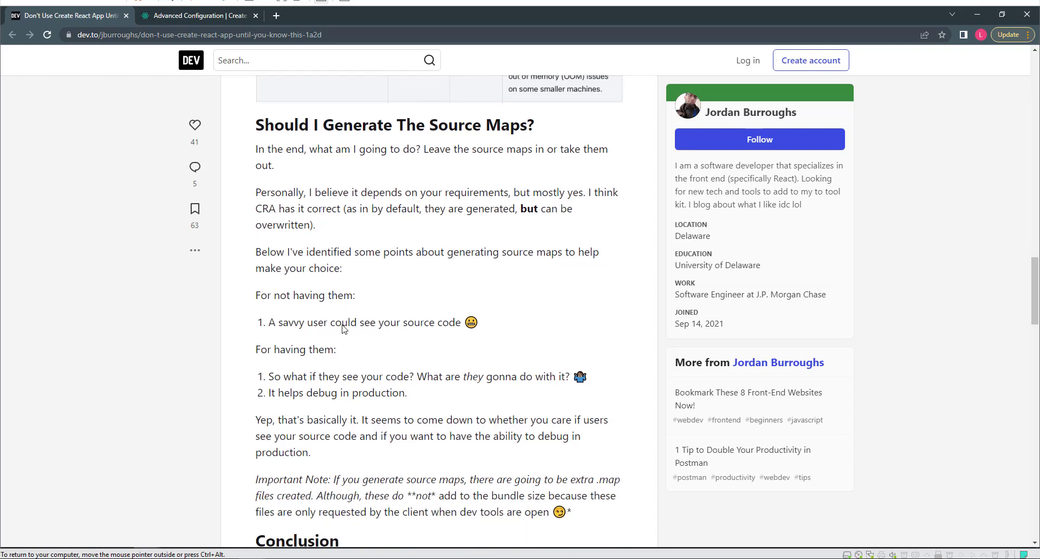
scroll(down, 3)
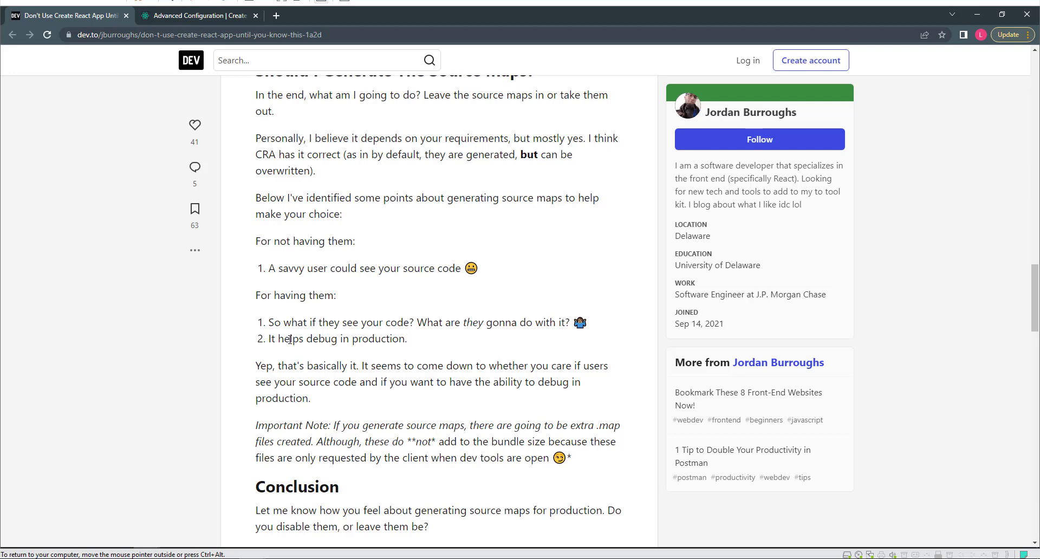
mouse_move(285, 341)
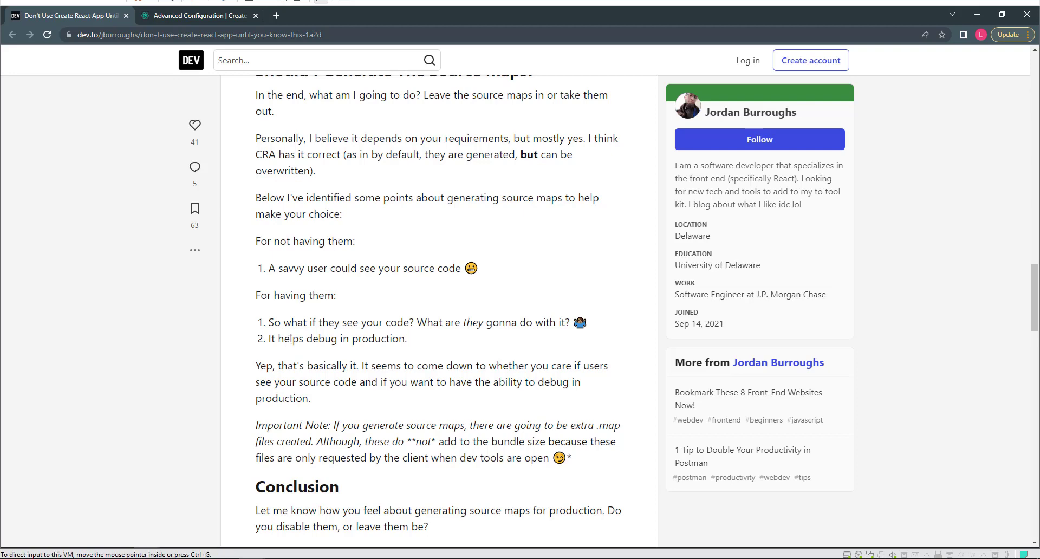
- Show the Advanced Configuration page with the GENERATE_SOURCEMAP variable row
click(200, 15)
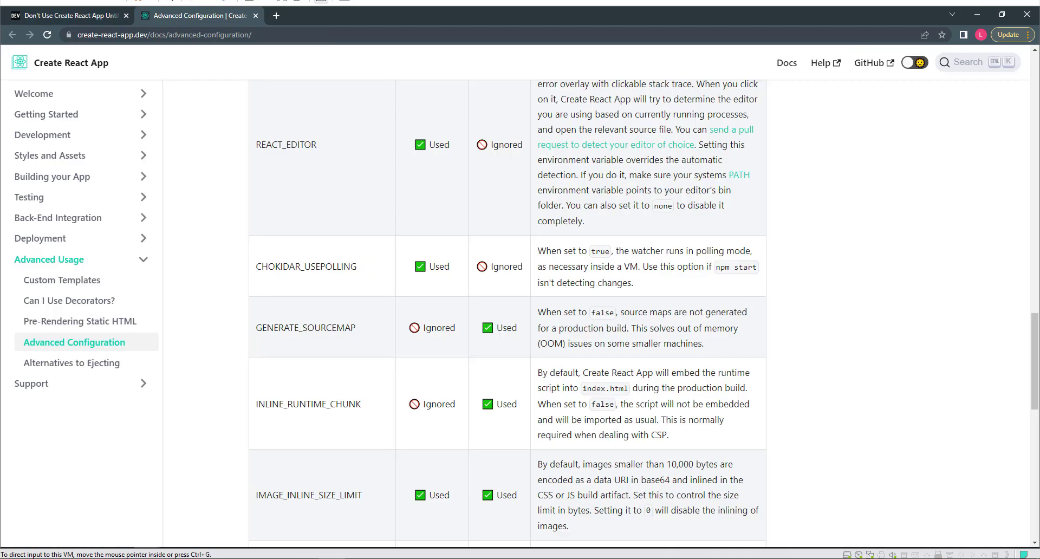
mouse_move(267, 335)
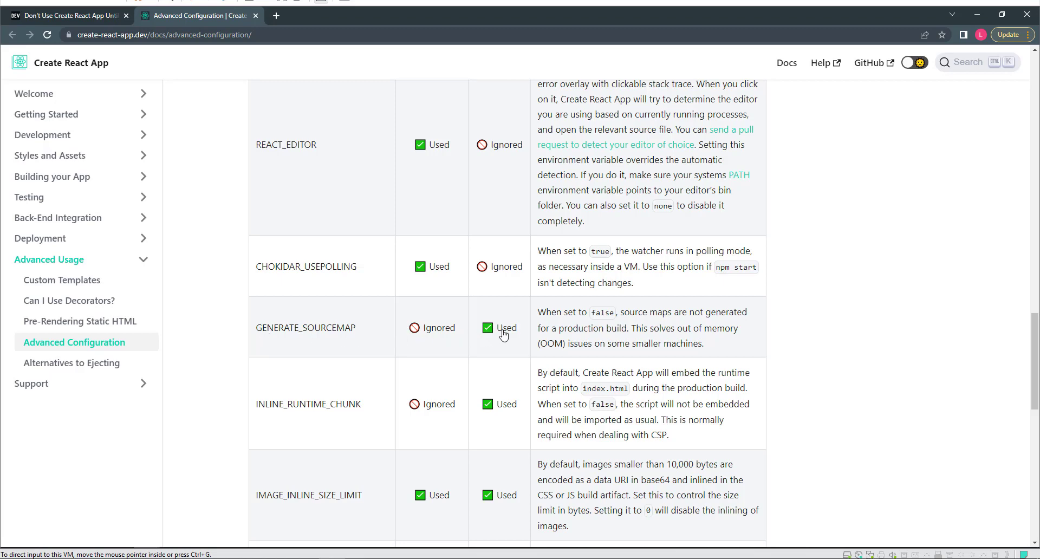
mouse_move(598, 324)
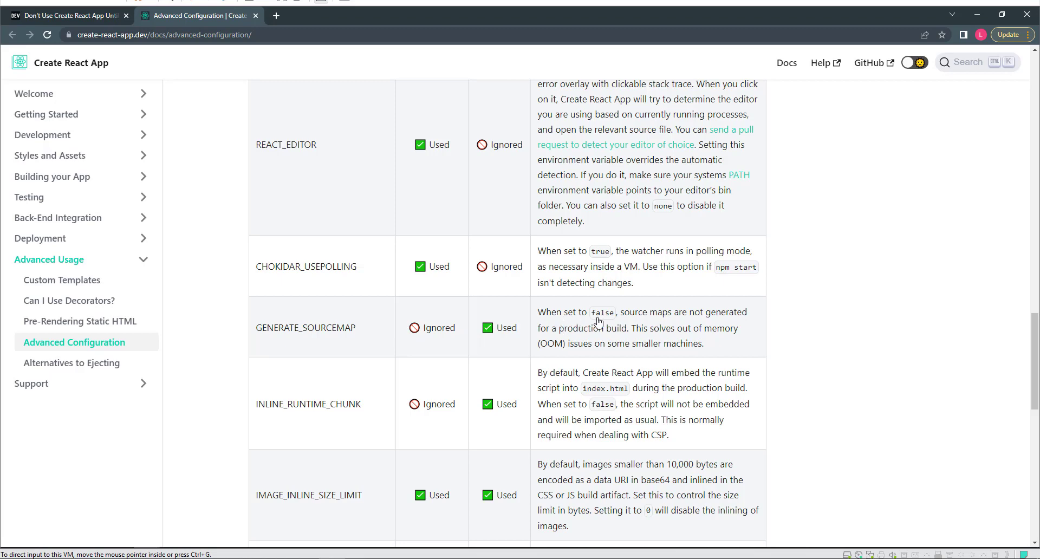
mouse_move(722, 321)
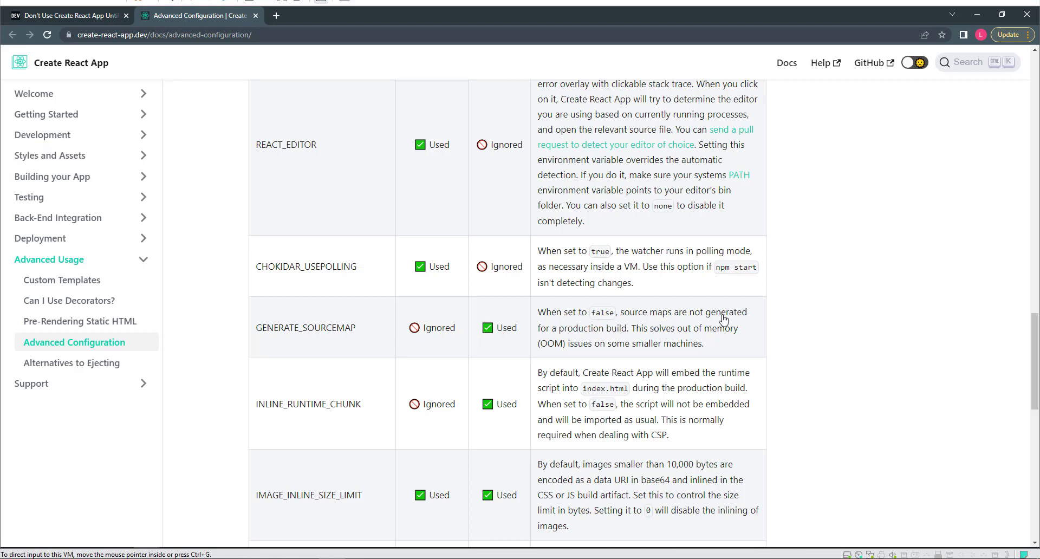
mouse_move(643, 341)
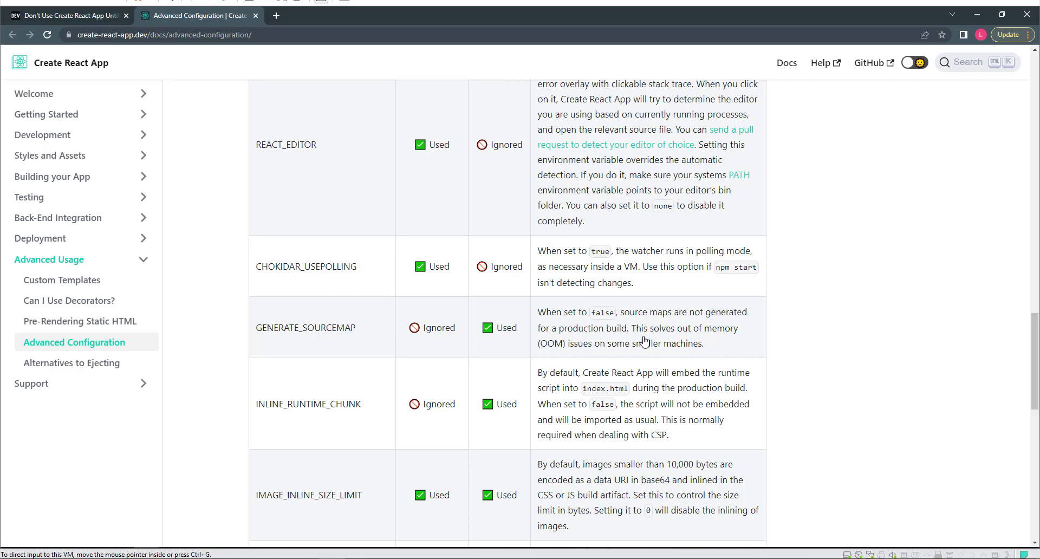
mouse_move(565, 353)
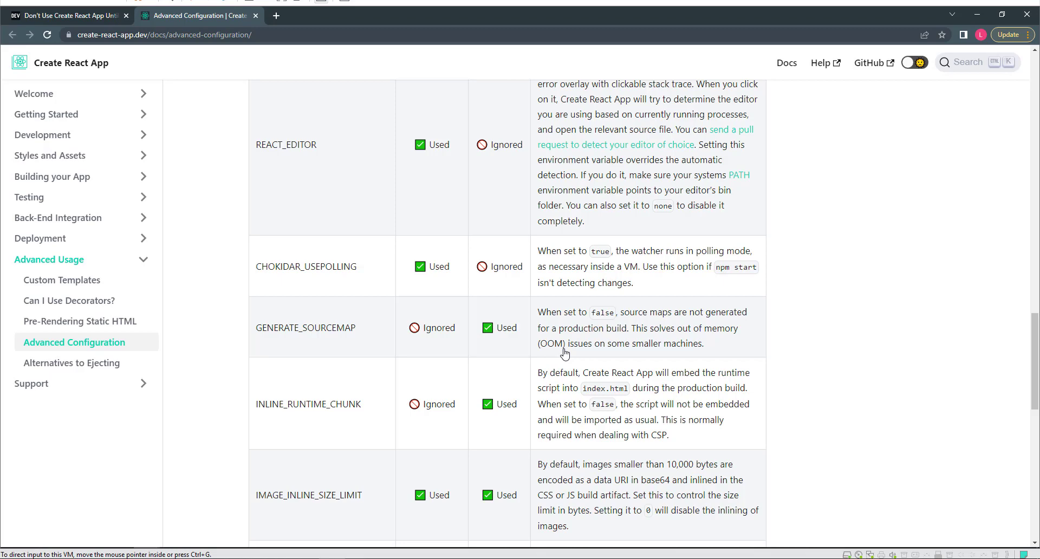
mouse_move(39, 295)
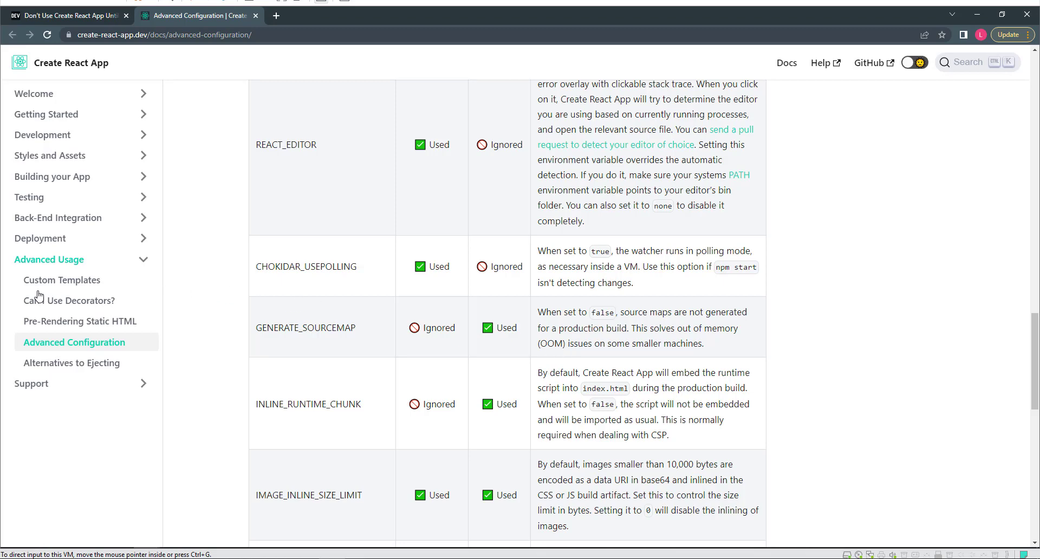